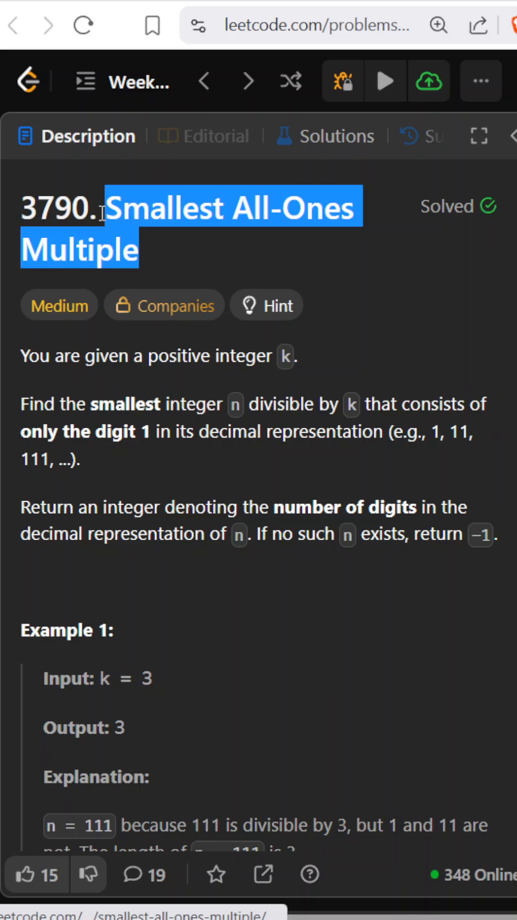
mouse_move(434, 355)
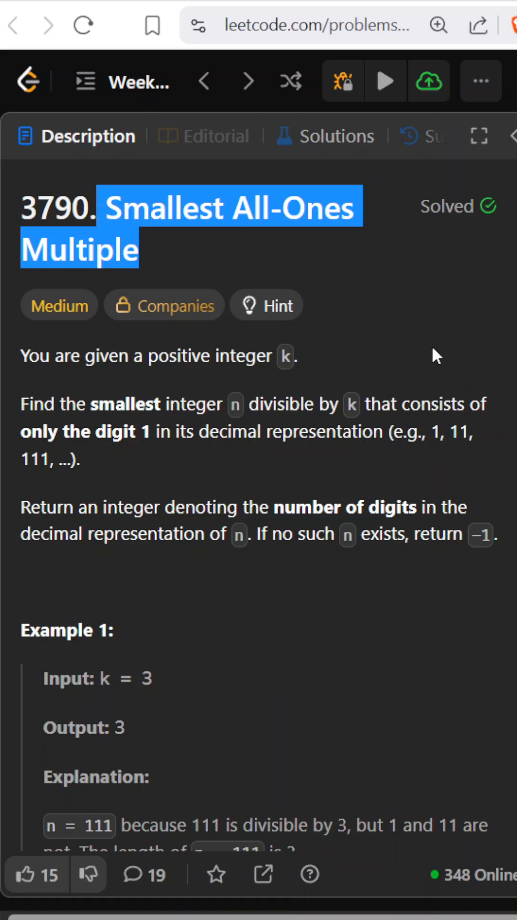
- Load problem 1015 Smallest Integer Divisible by K from the top bar
left_click(251, 263)
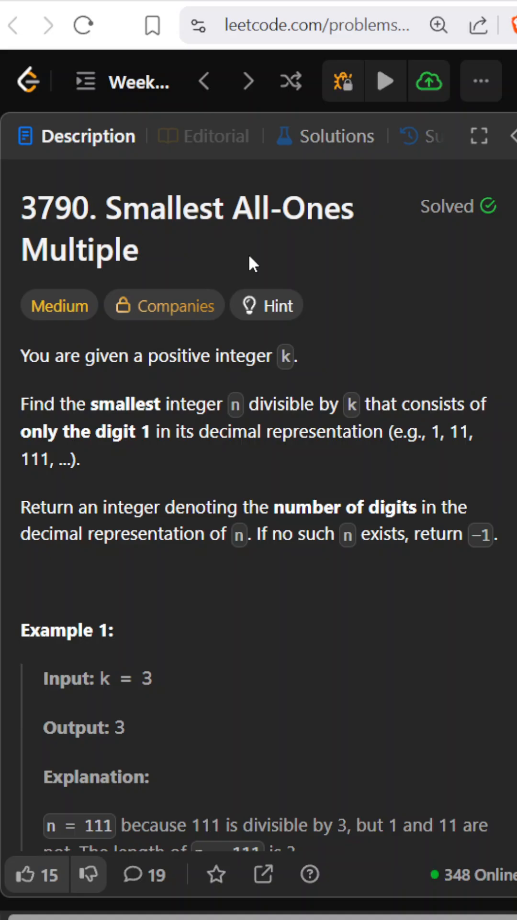
mouse_move(327, 243)
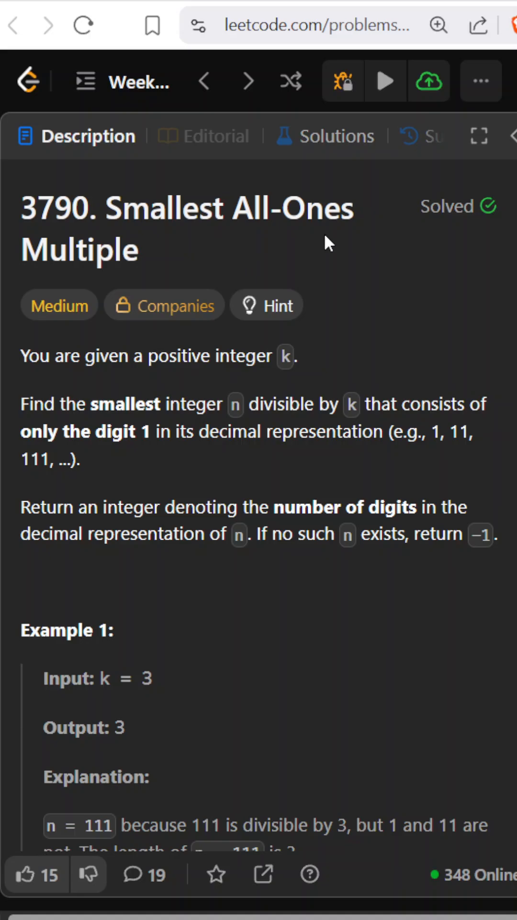
left_click(205, 81)
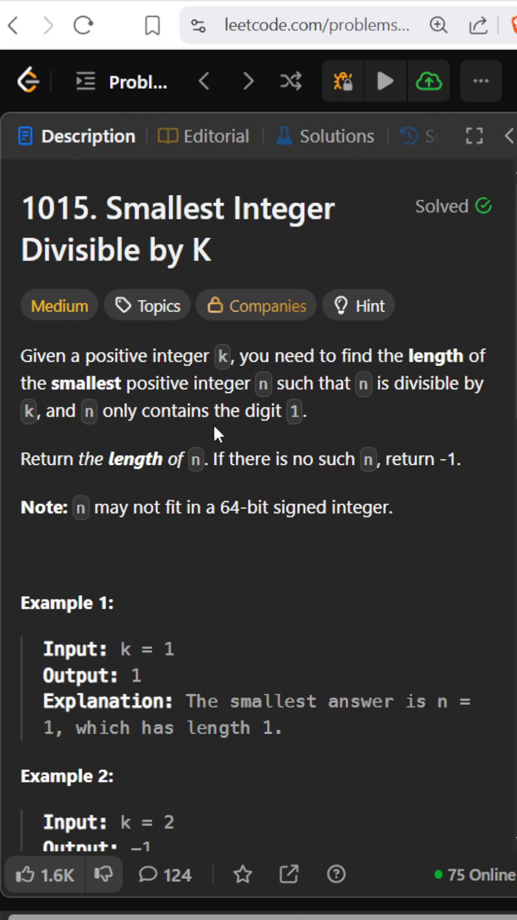
mouse_move(259, 250)
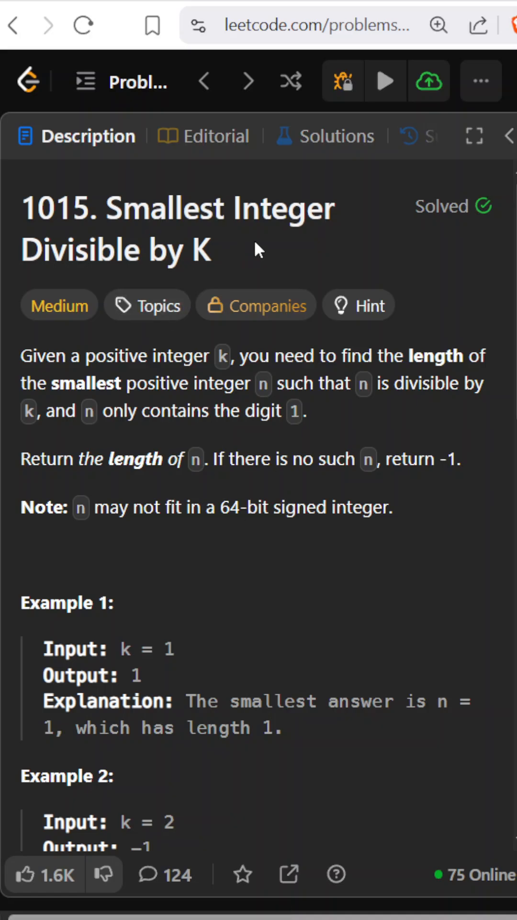
mouse_move(407, 218)
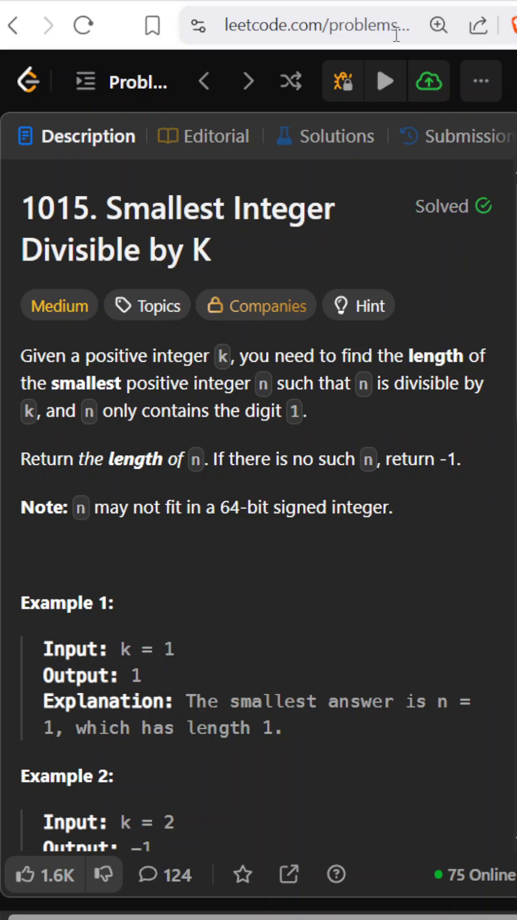
- Go back to problem 3790 Smallest All-Ones Multiple
left_click(248, 81)
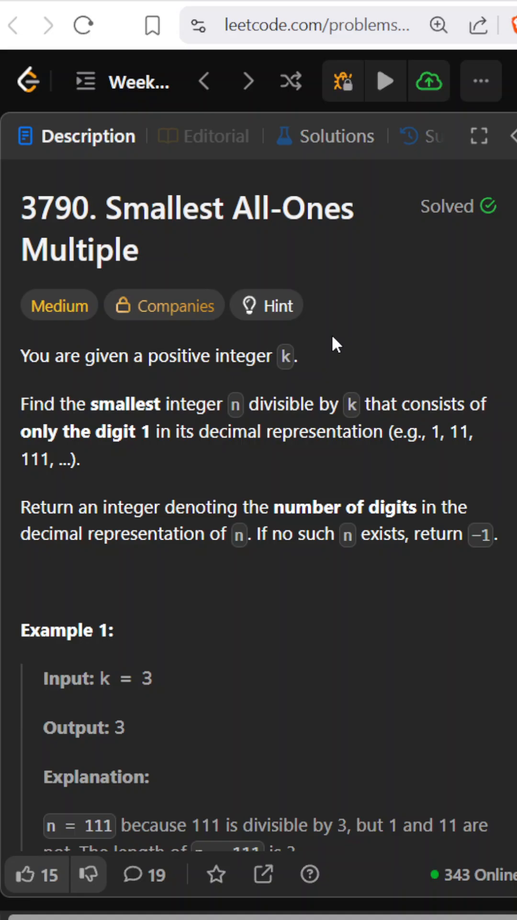
mouse_move(300, 466)
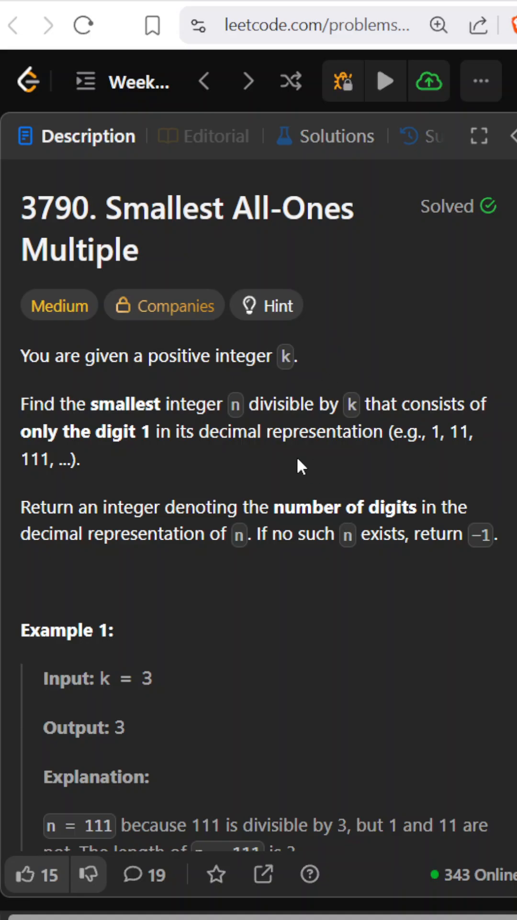
mouse_move(304, 416)
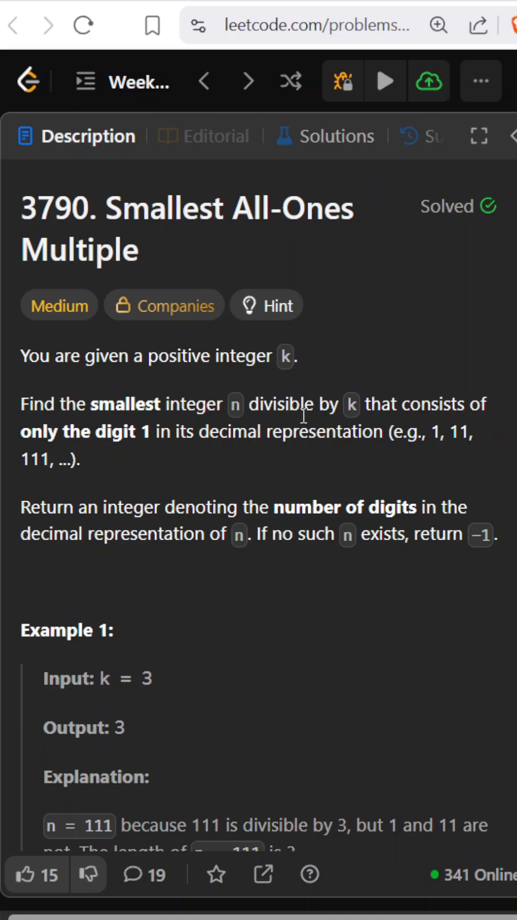
mouse_move(170, 457)
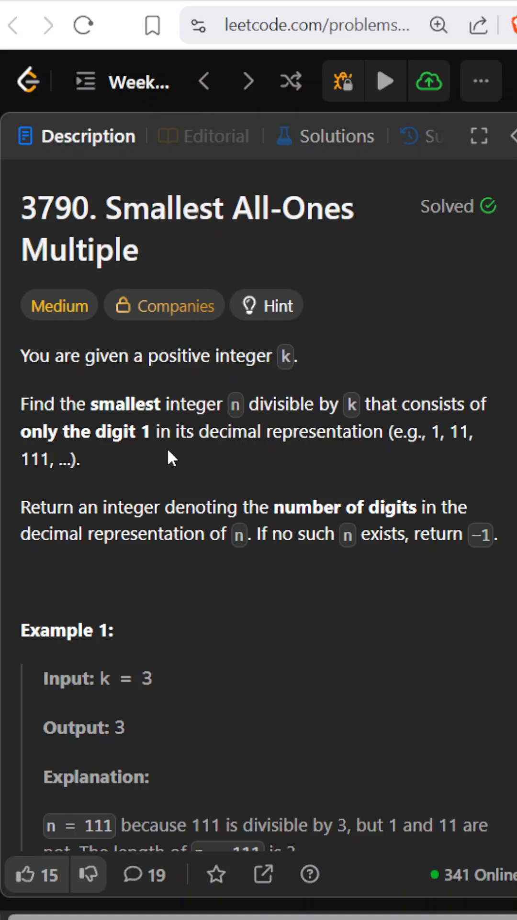
mouse_move(428, 435)
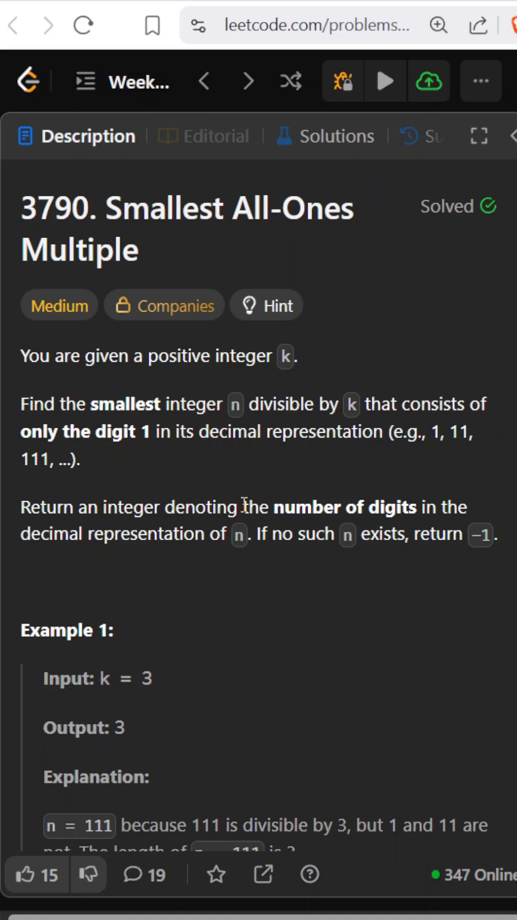
mouse_move(434, 520)
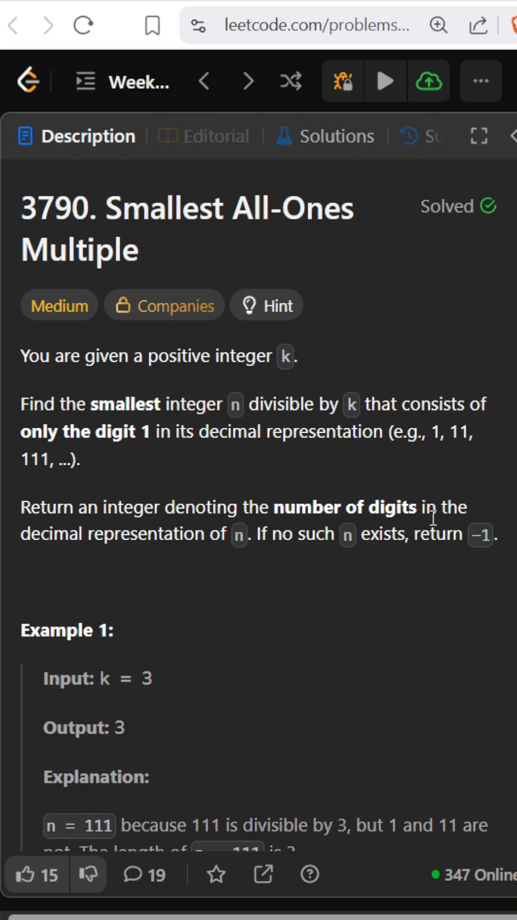
mouse_move(238, 543)
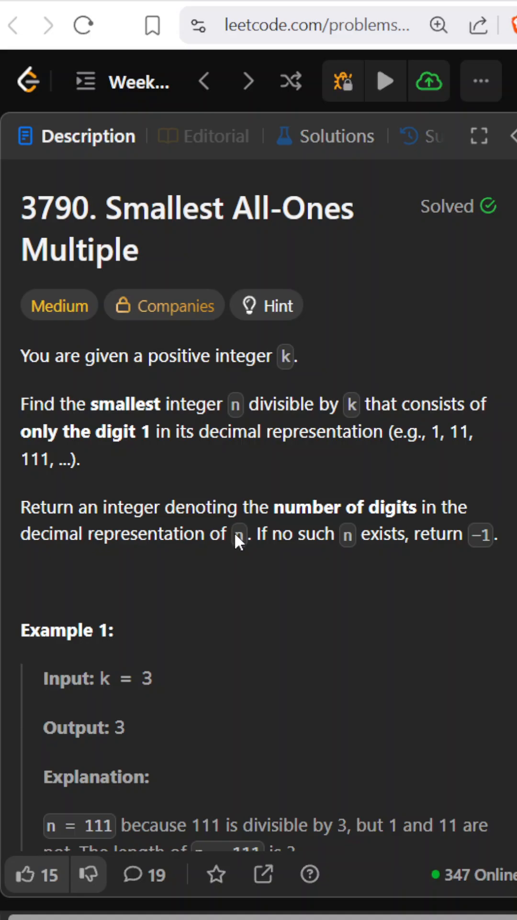
mouse_move(409, 555)
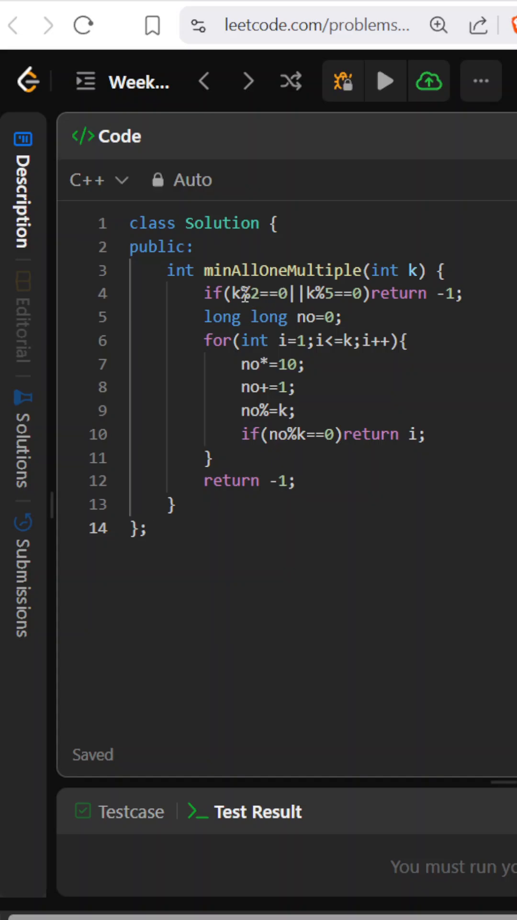
- Highlight the early return for k divisible by 2 or 5 in the C++ solution
double_click(246, 293)
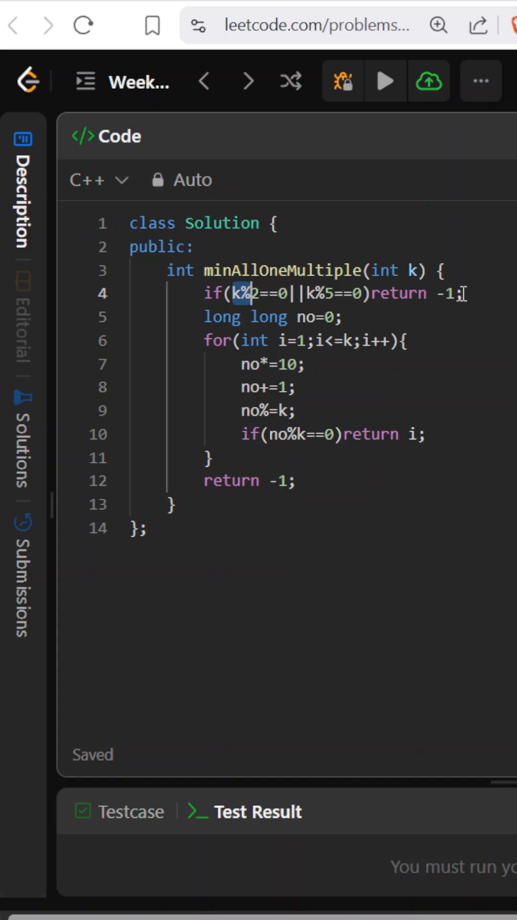
triple_click(328, 293)
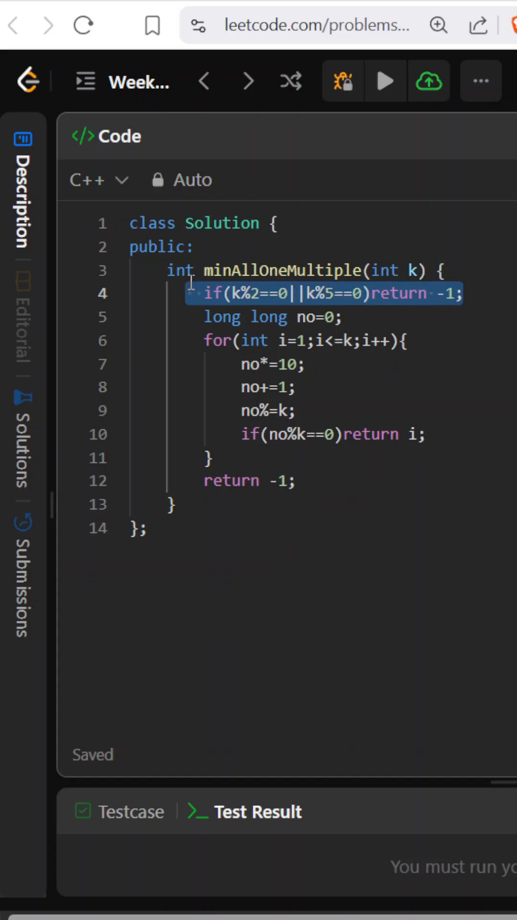
left_click(319, 317)
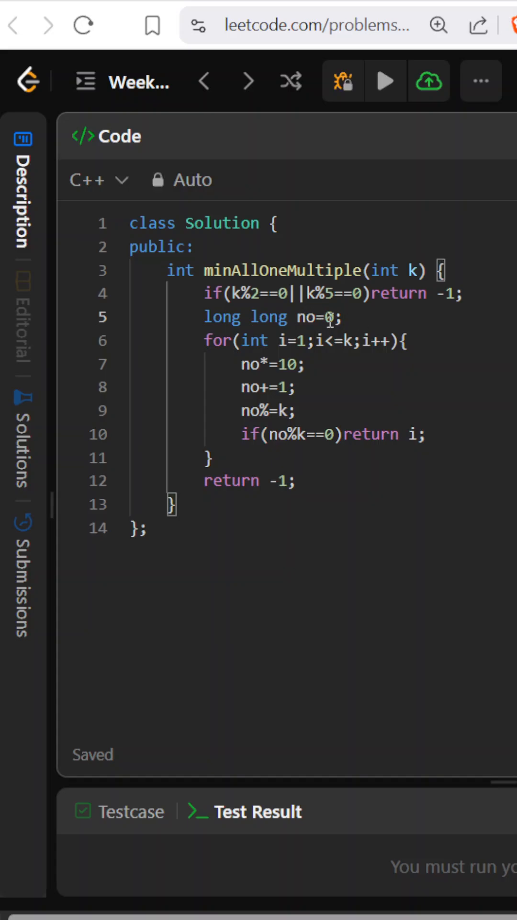
mouse_move(314, 352)
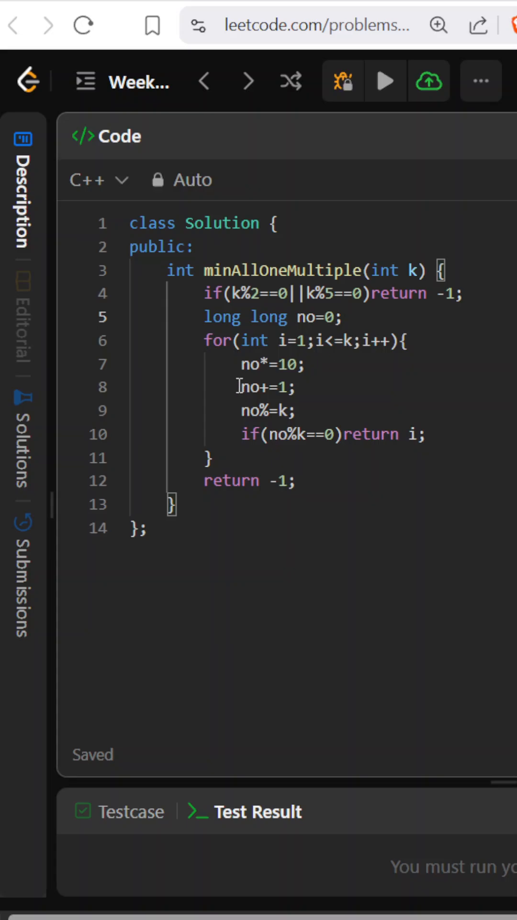
mouse_move(258, 363)
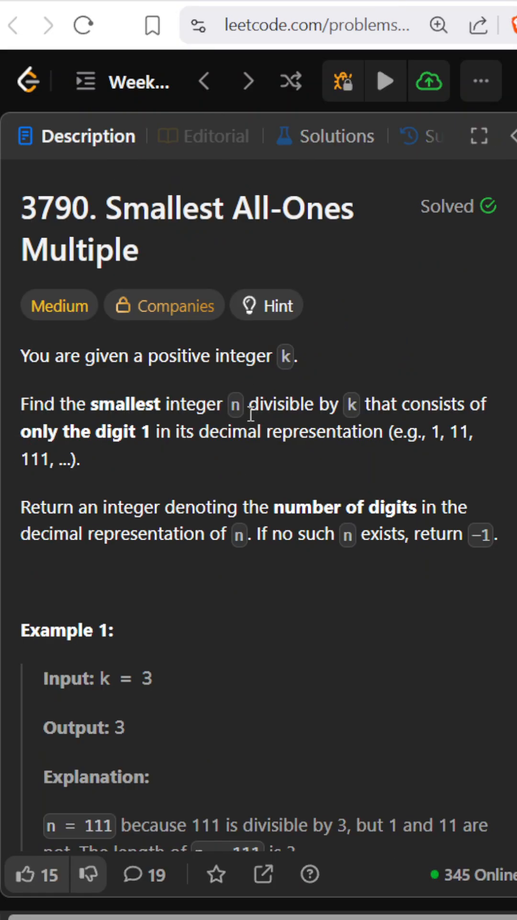
- Scroll down to the loop's remainder-zero return check in the C++ code
scroll("down", 3)
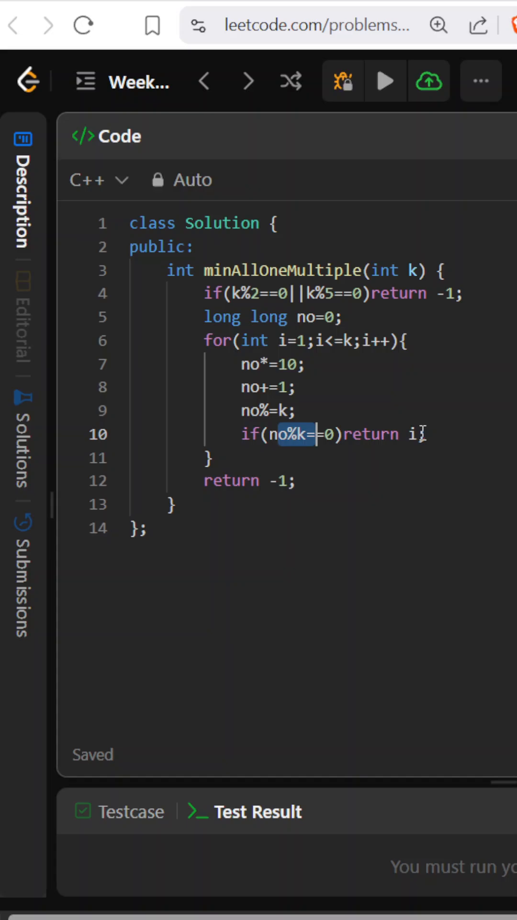
left_click(413, 434)
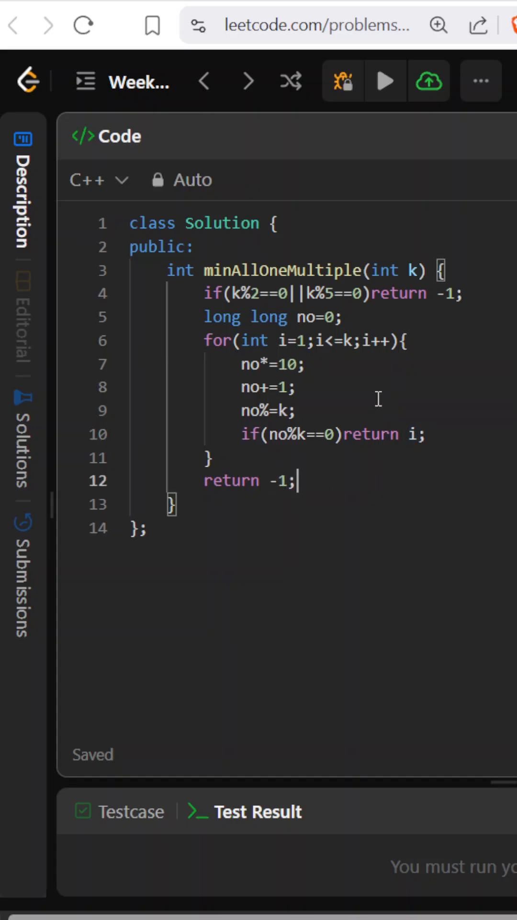
mouse_move(365, 393)
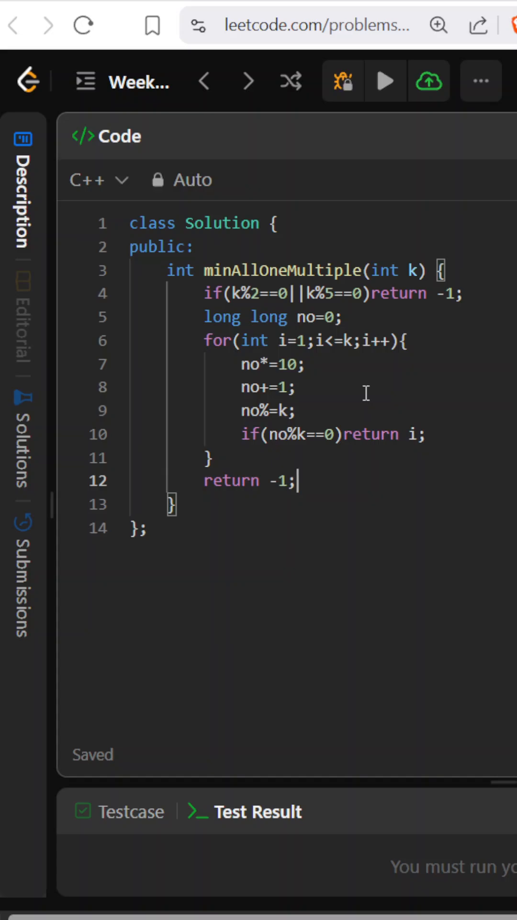
mouse_move(331, 340)
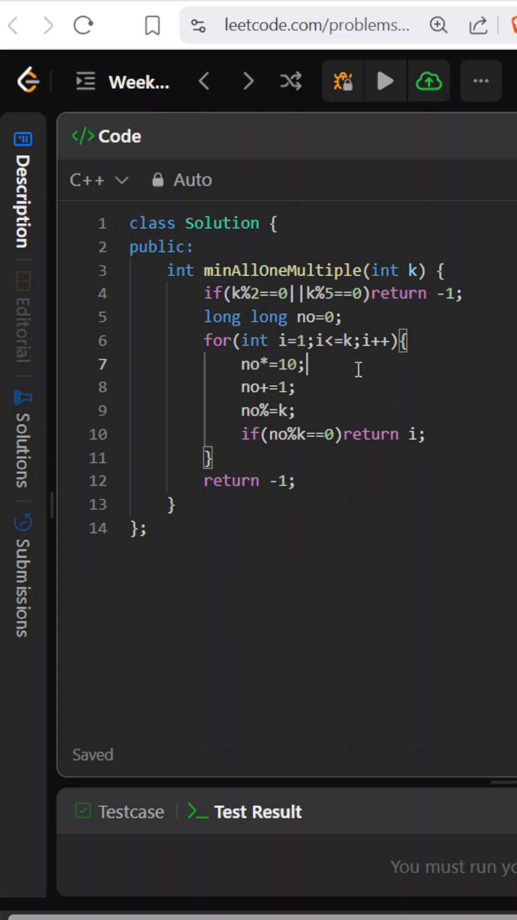
mouse_move(352, 371)
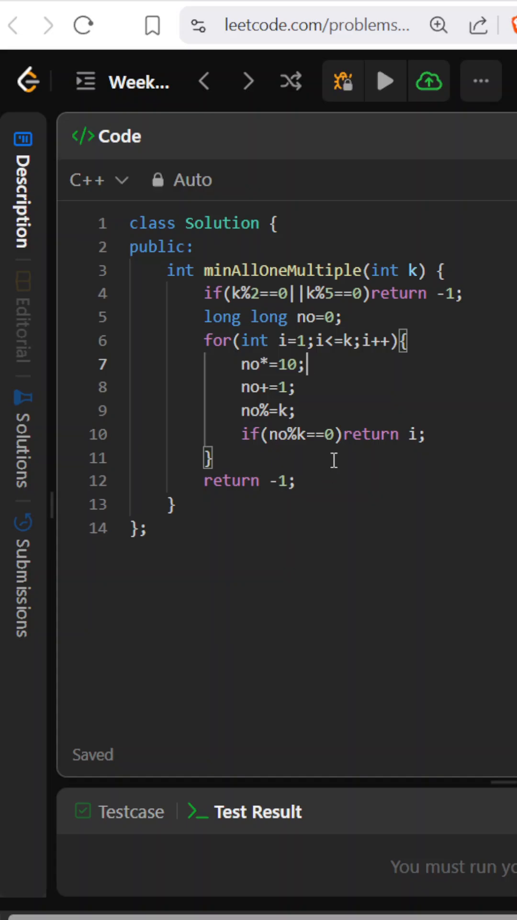
mouse_move(335, 460)
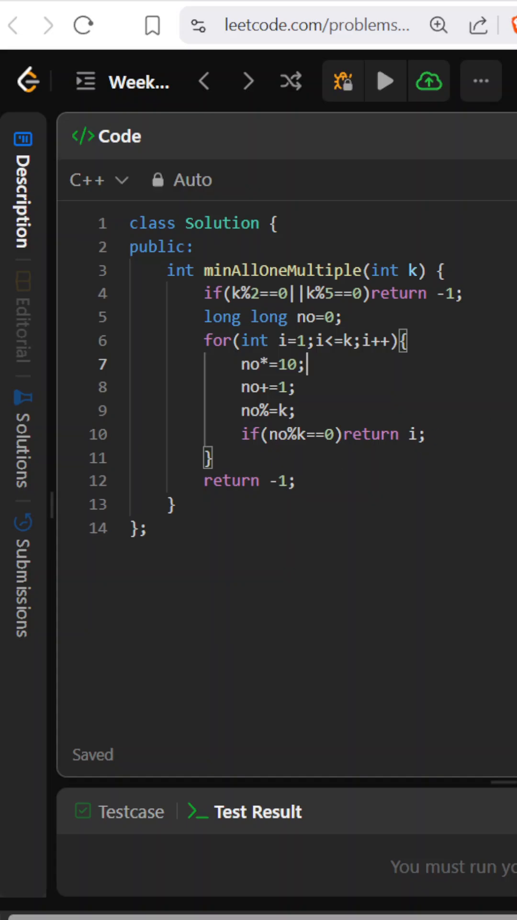